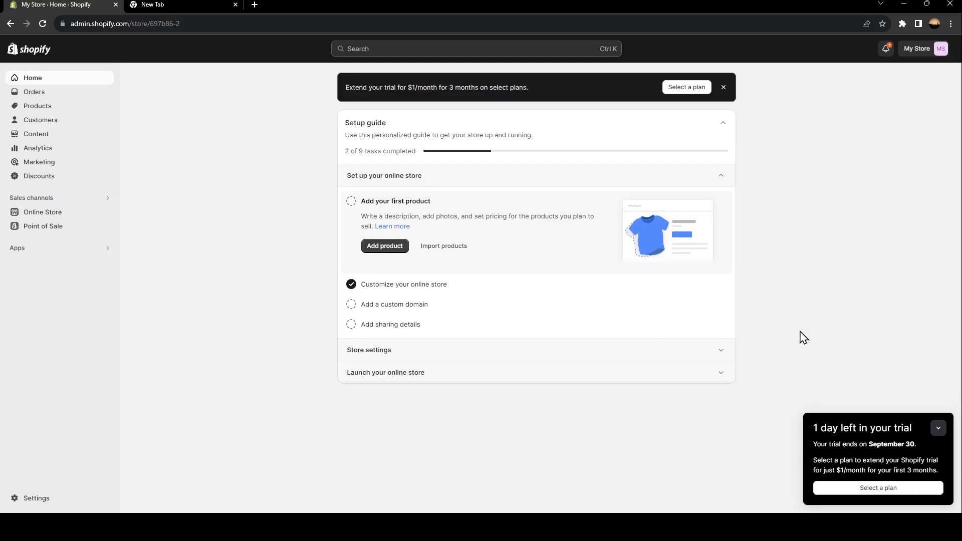
mouse_move(765, 312)
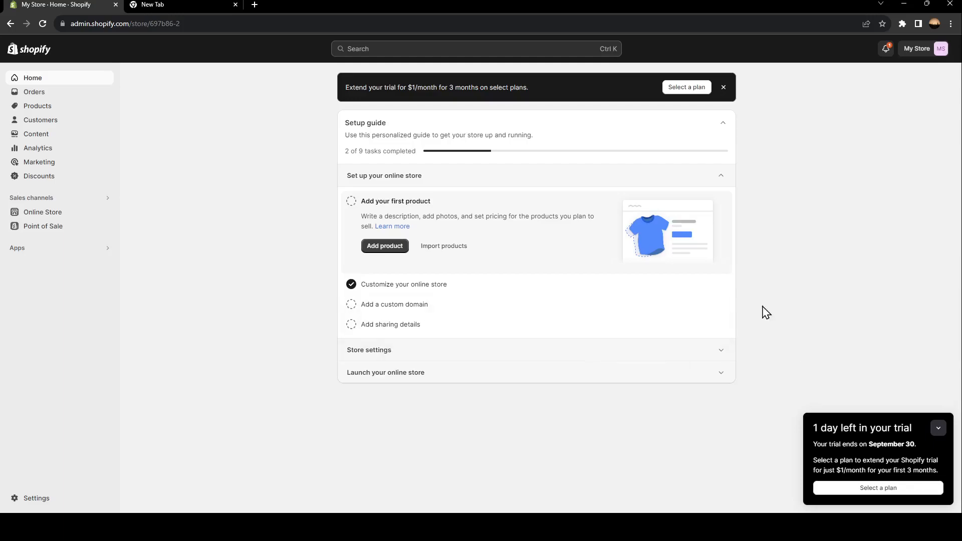
mouse_move(39, 162)
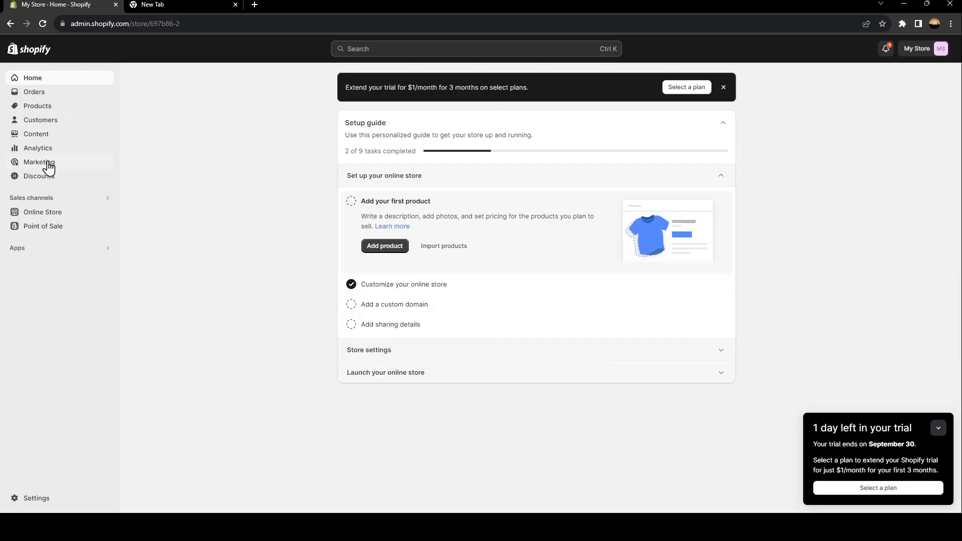
mouse_move(50, 213)
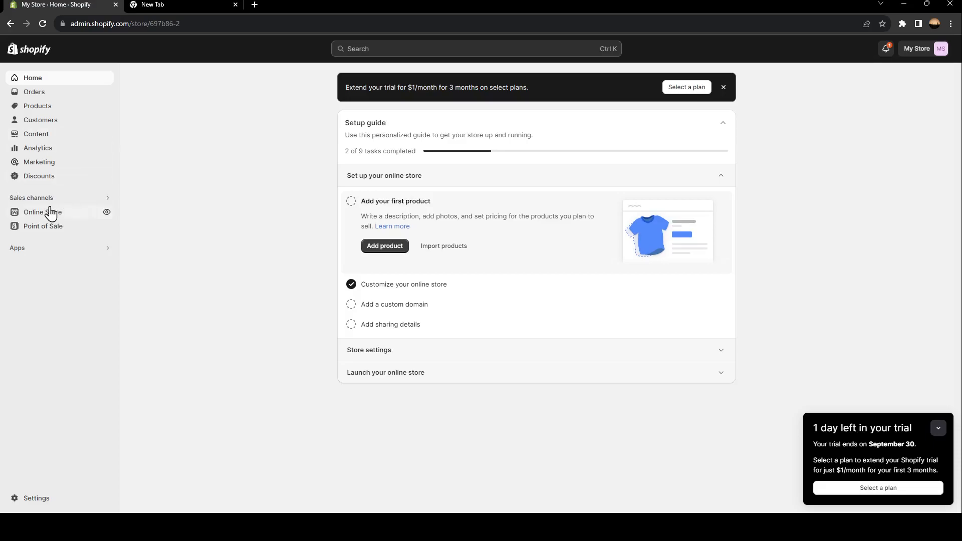
mouse_move(69, 221)
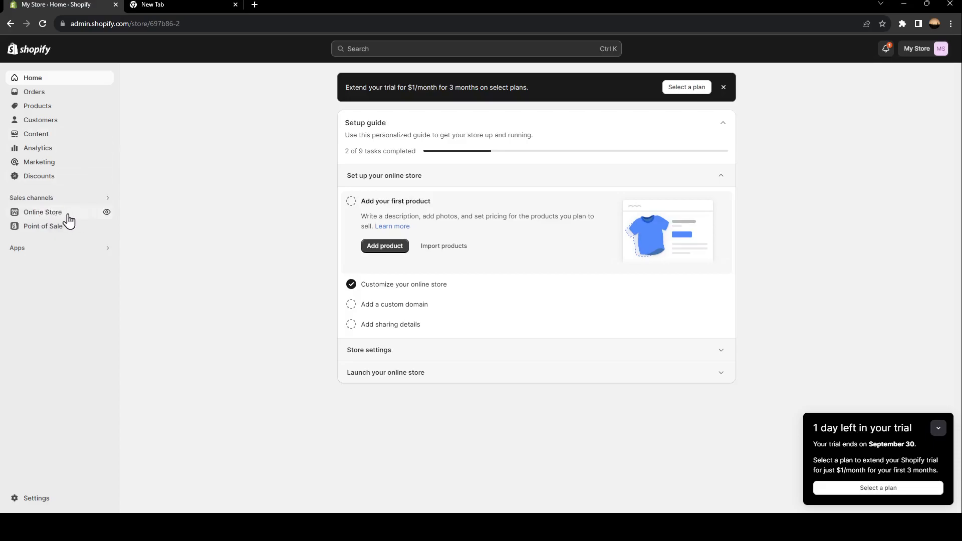
Go to Online Store Themes and scroll through the current Dawn theme and popular free themes.
click(42, 211)
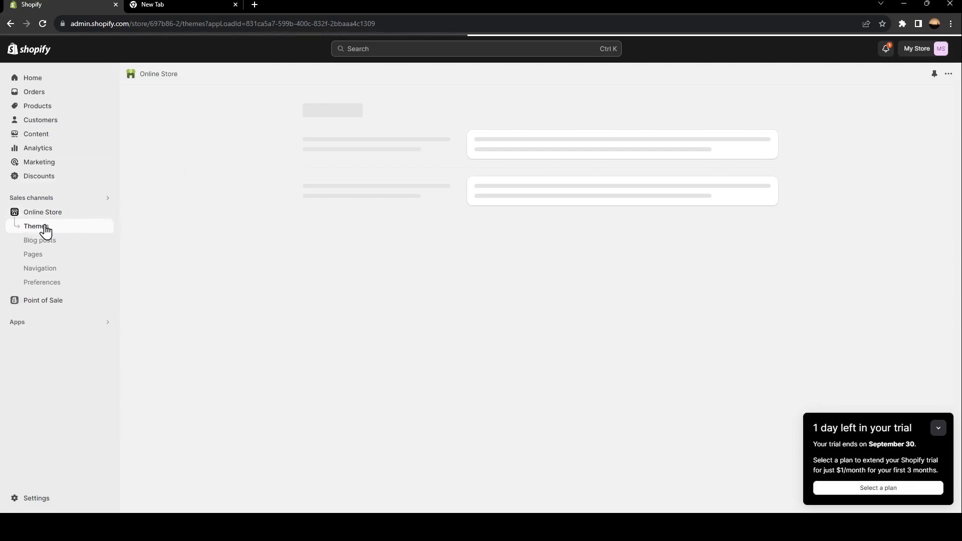
click(35, 226)
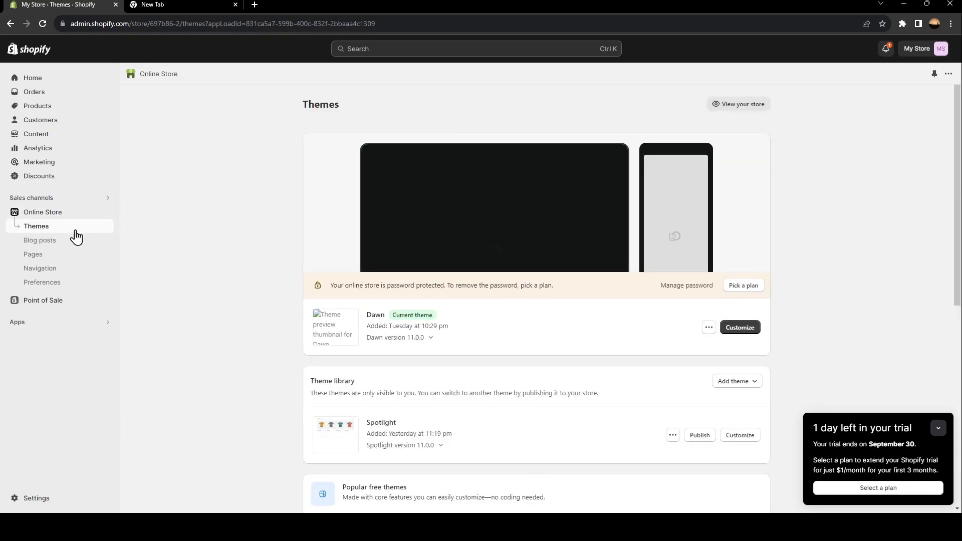
scroll(down, 3)
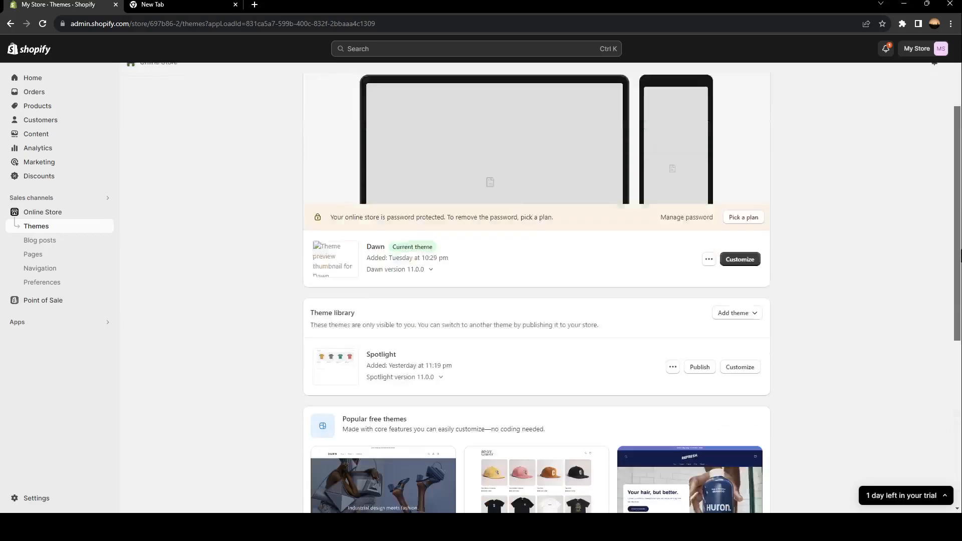
scroll(down, 3)
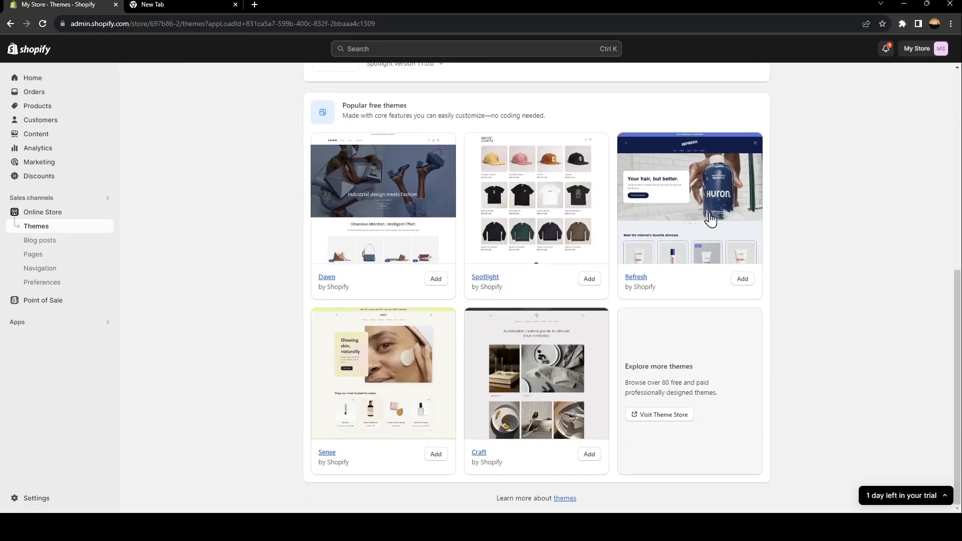
mouse_move(748, 247)
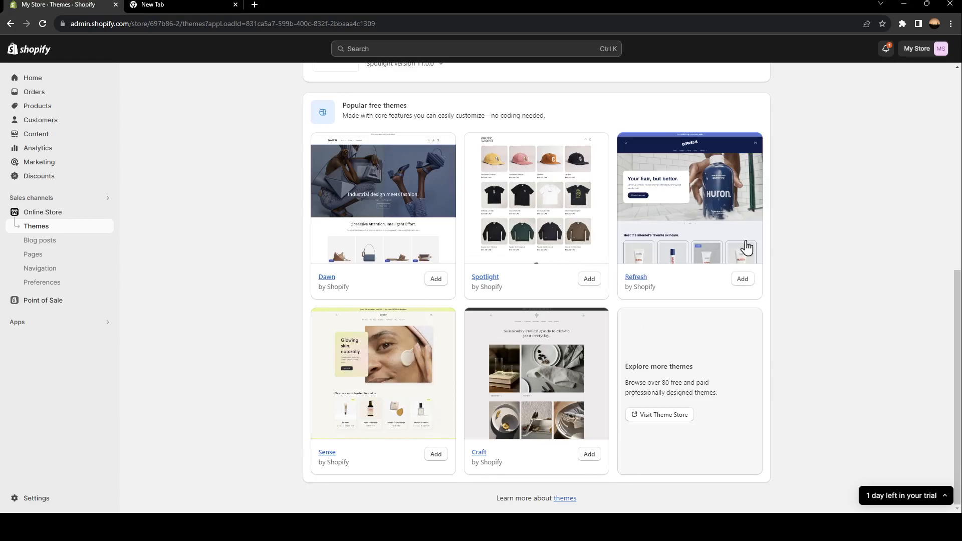
mouse_move(434, 282)
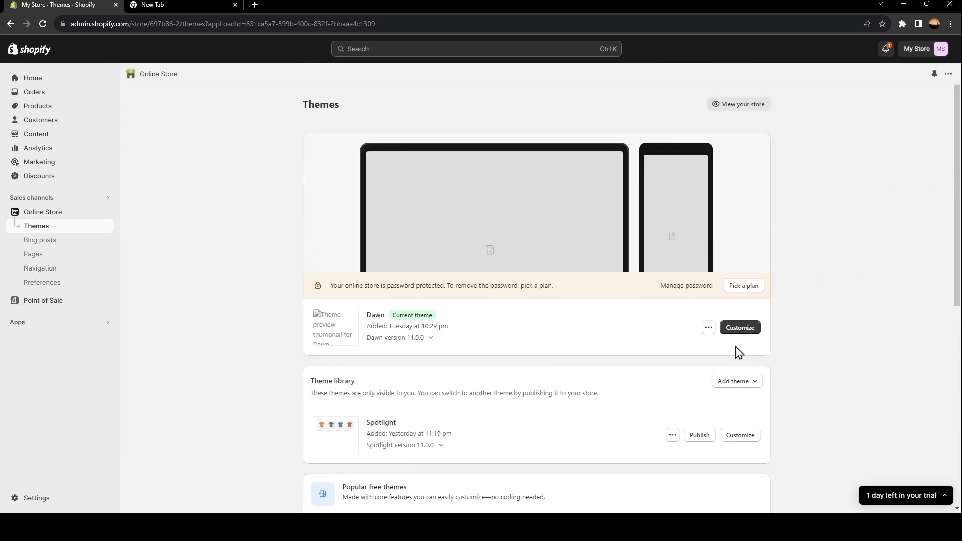
Customize the Dawn theme and select the Header section in the sidebar.
click(739, 328)
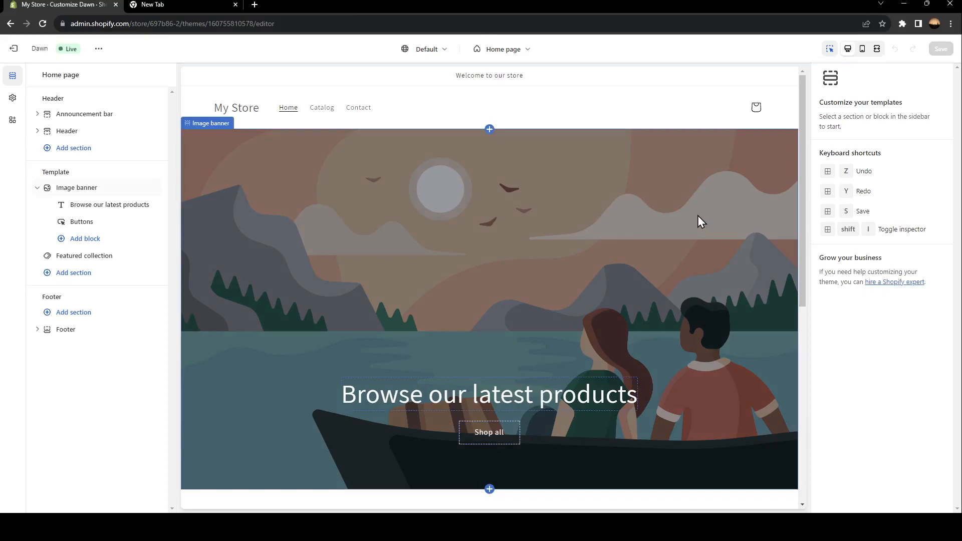
click(66, 131)
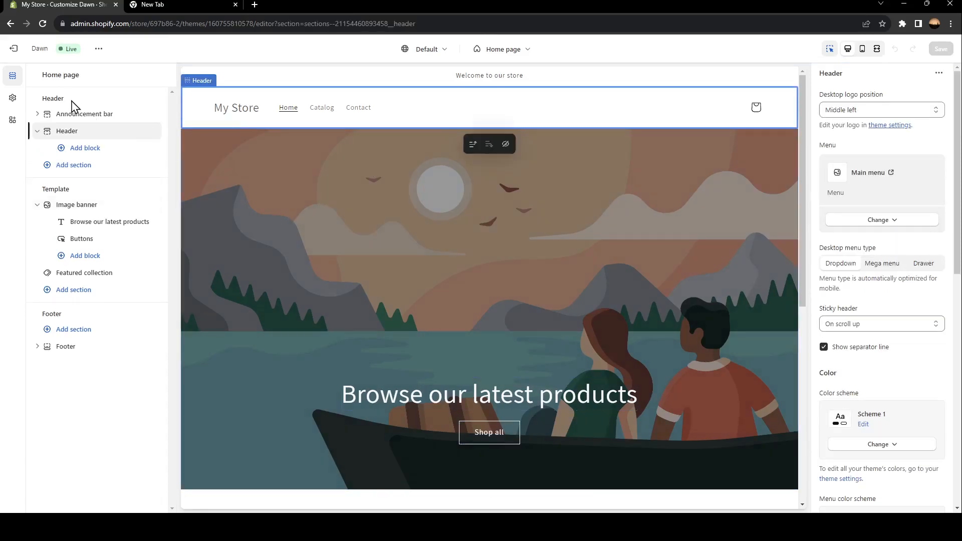
scroll(down, 3)
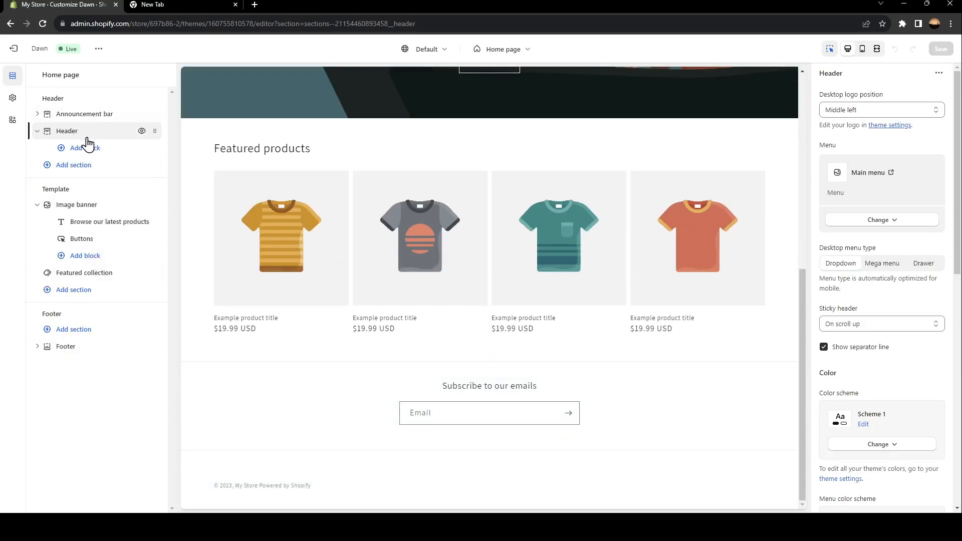
click(66, 131)
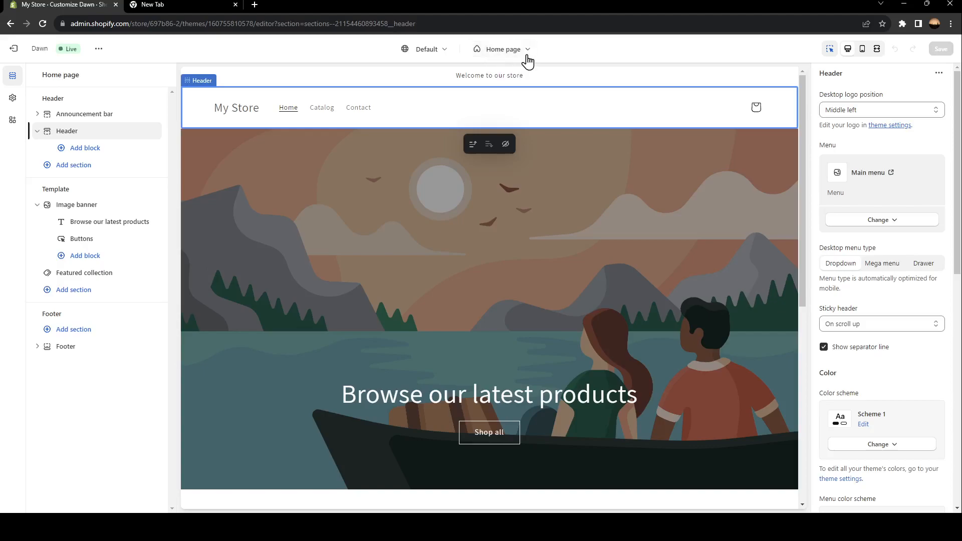
Open the Home page template dropdown listing Products, Collections, Pages, Blogs and Cart.
click(502, 49)
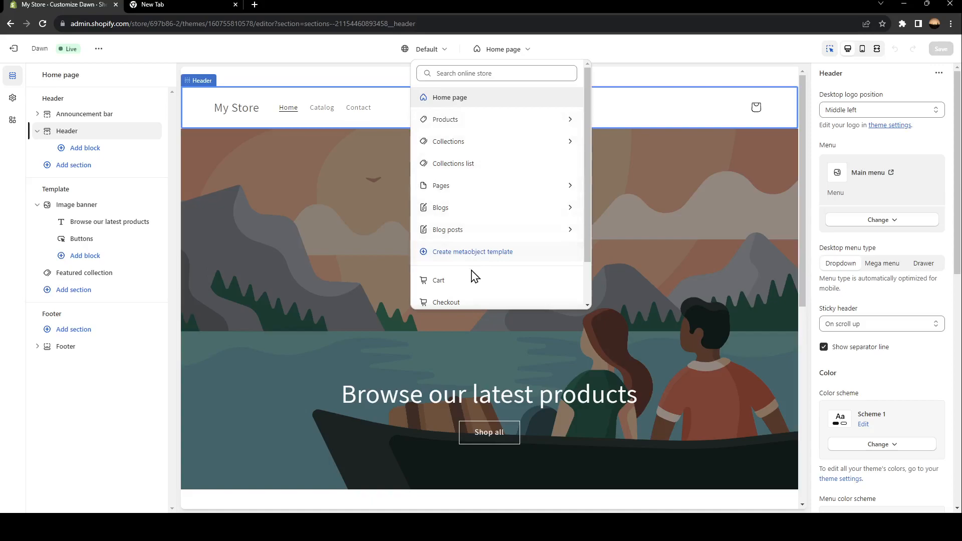
mouse_move(553, 252)
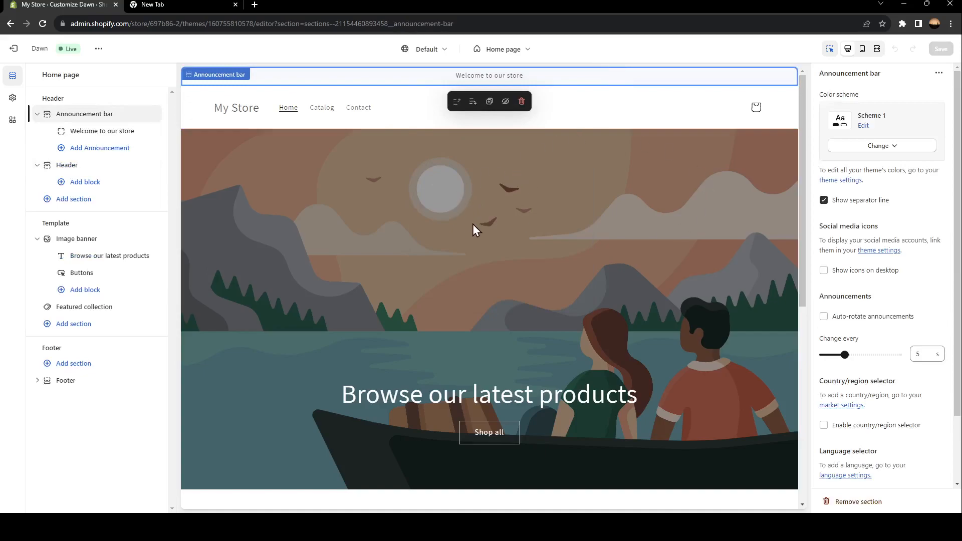
mouse_move(596, 296)
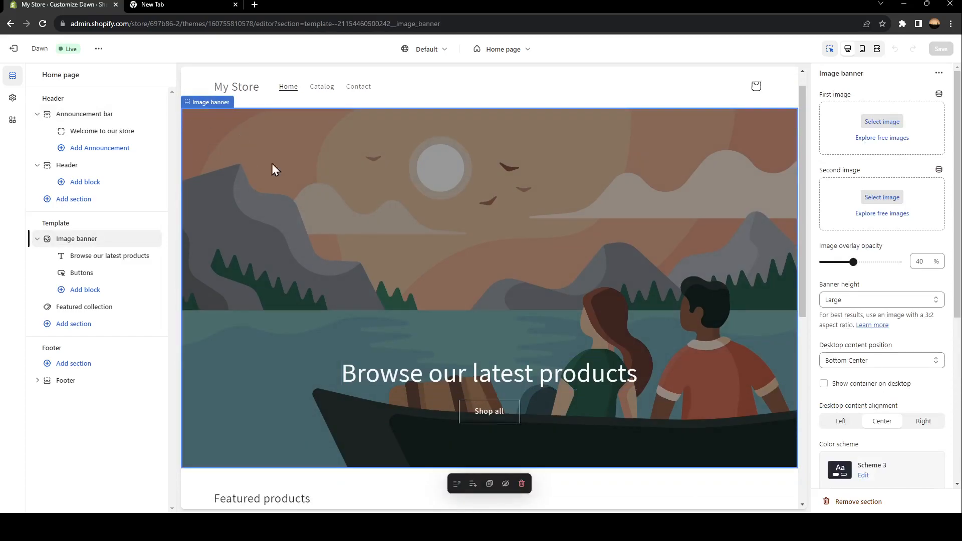
mouse_move(919, 180)
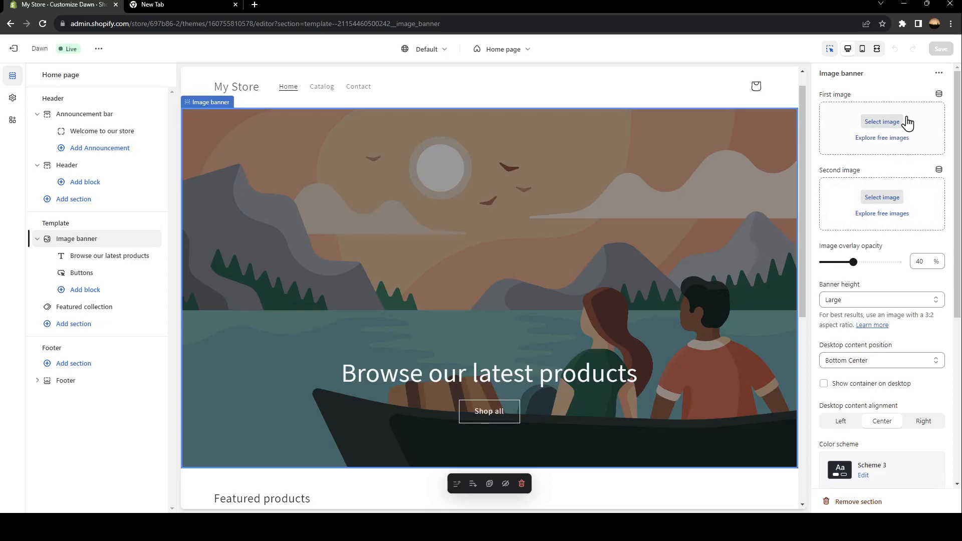
mouse_move(866, 72)
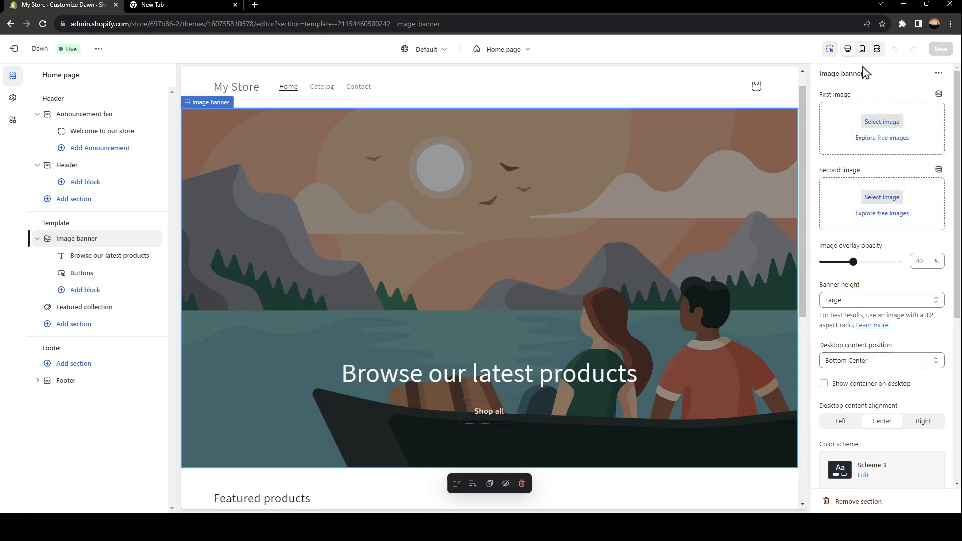
mouse_move(883, 284)
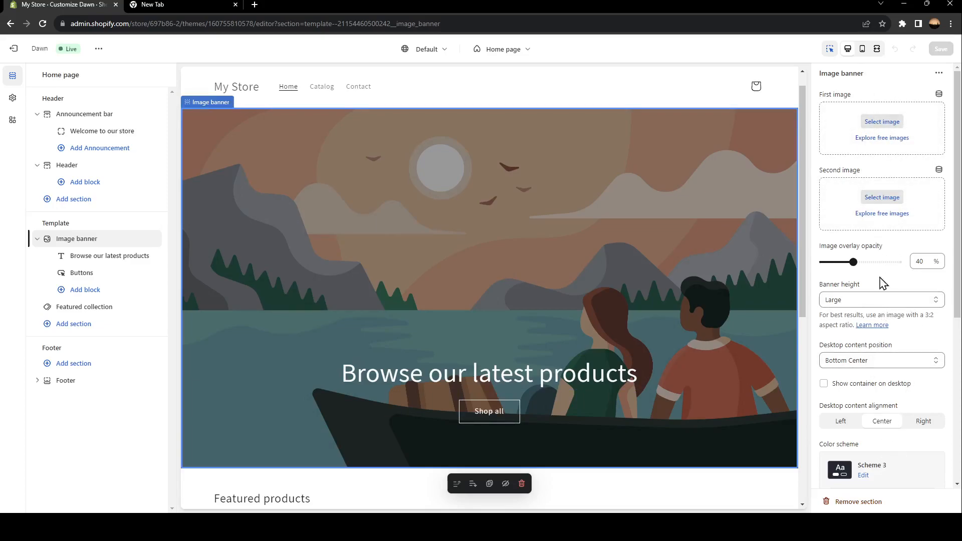
mouse_move(692, 193)
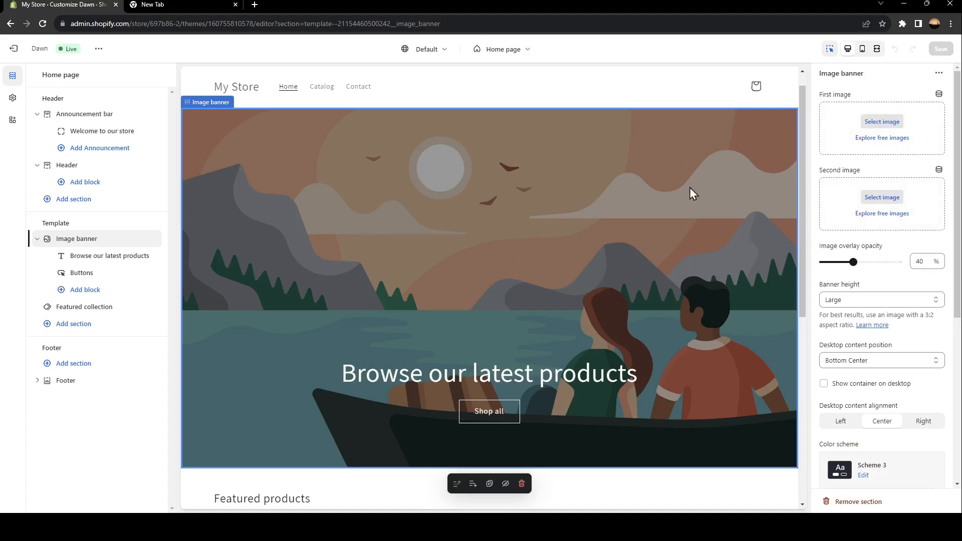
mouse_move(838, 101)
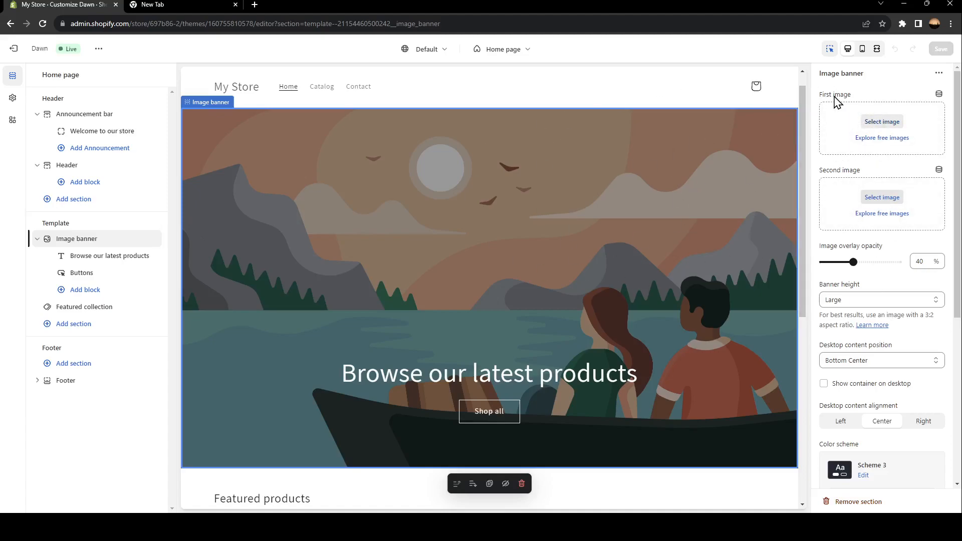
mouse_move(866, 98)
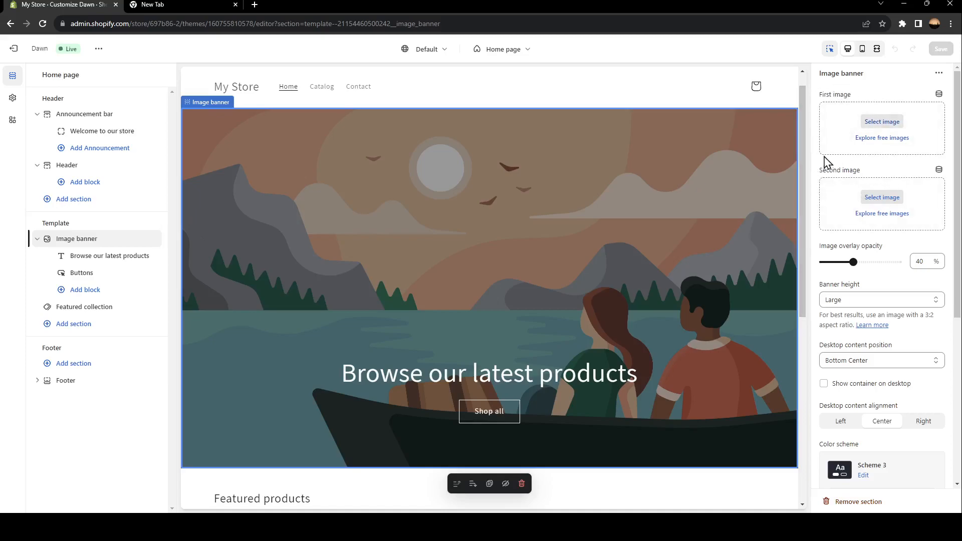
mouse_move(882, 122)
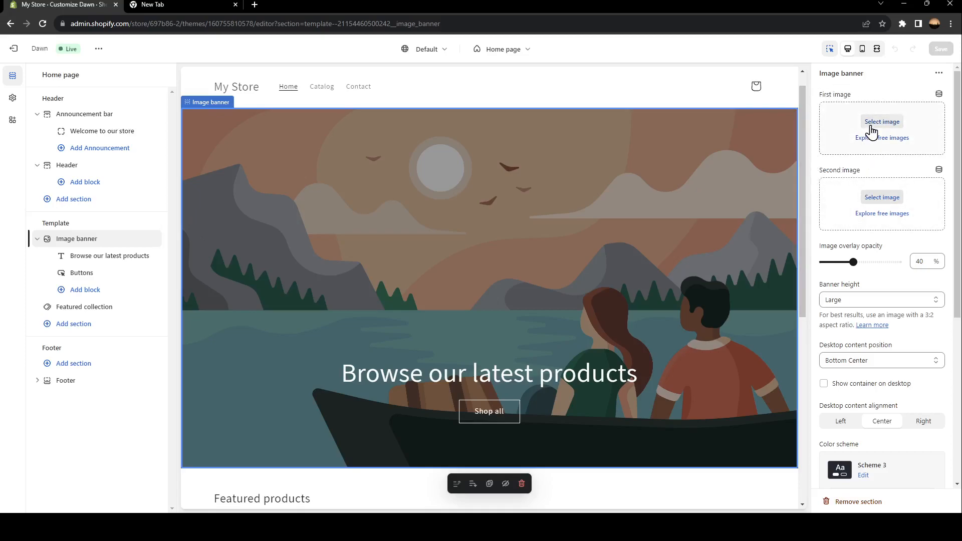
Open the Image banner's First image picker with Select image.
click(883, 120)
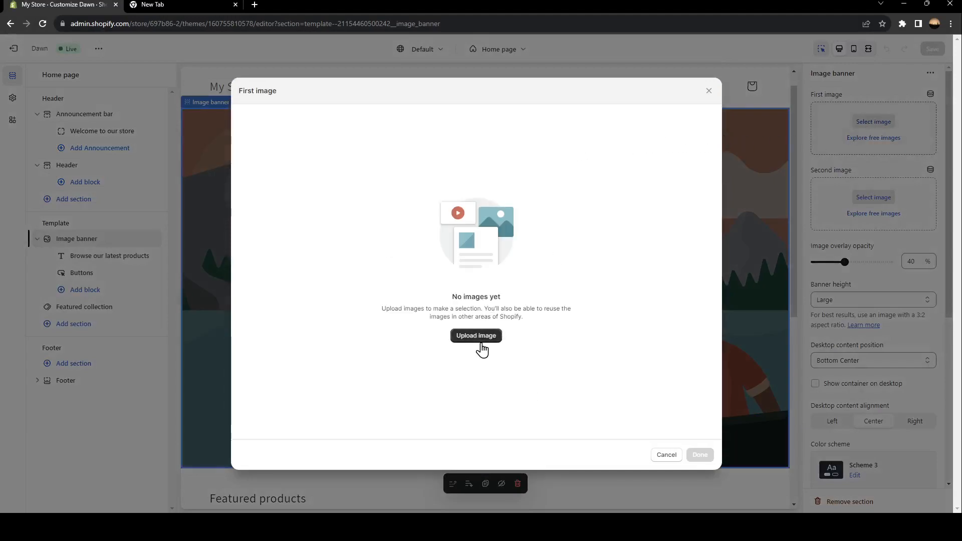